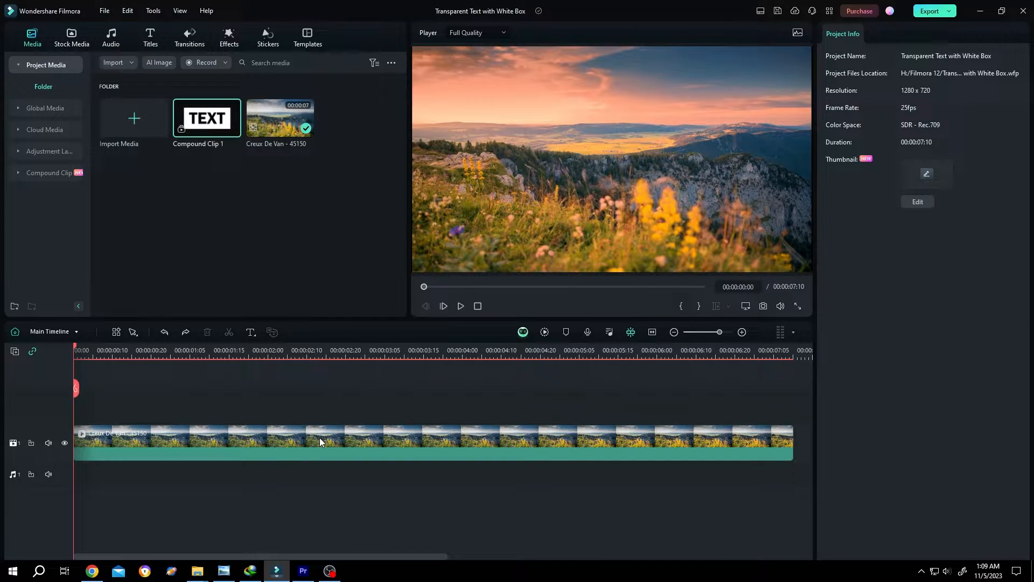
Step: Add a Quick Text title on a new track above the mountain sunset clip
click(250, 332)
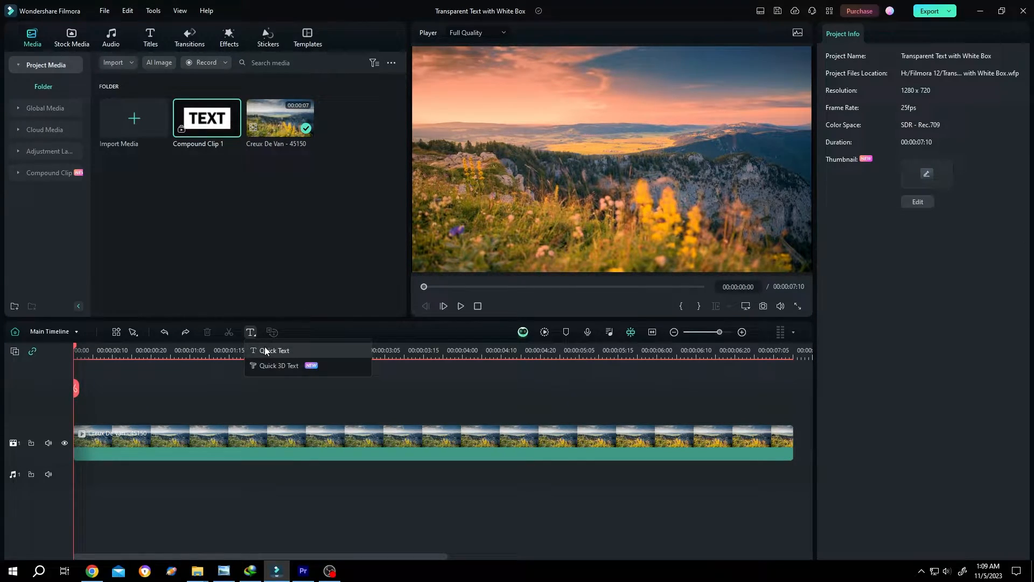
click(274, 350)
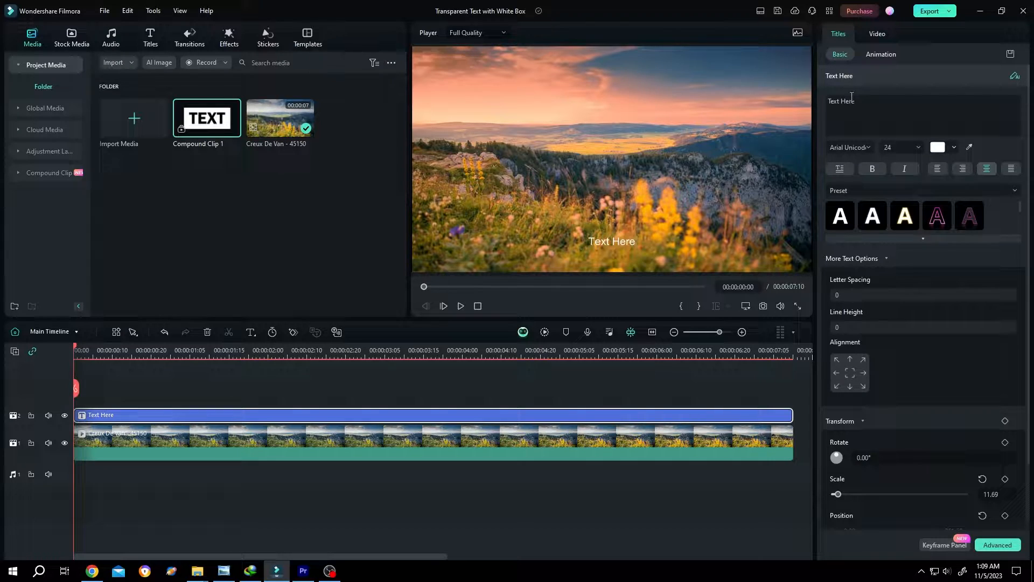
Step: Set the title to 'TEXT' in black Franklin Gothic at size 200
text(TEXT)
click(849, 147)
text(fra)
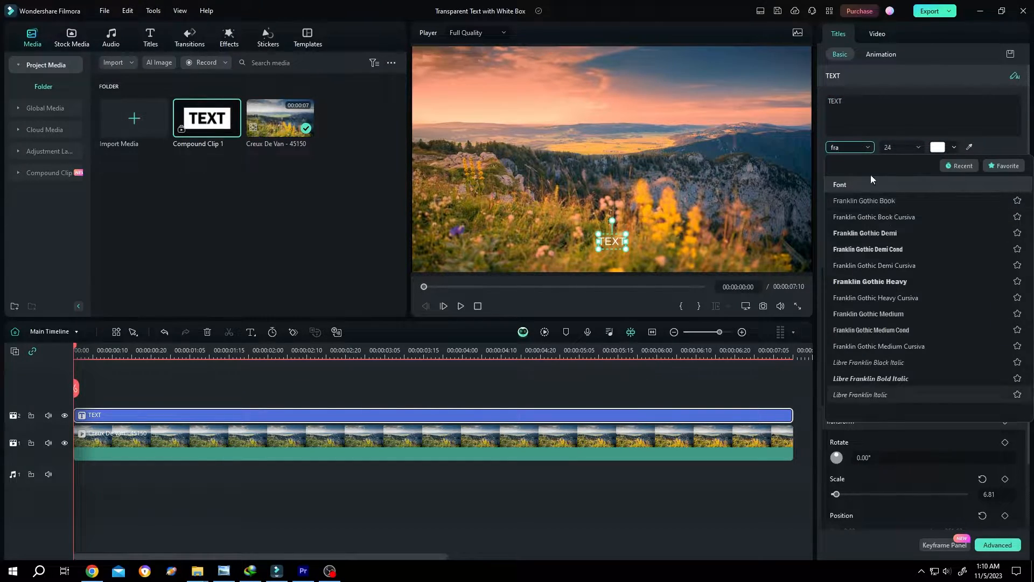
click(864, 201)
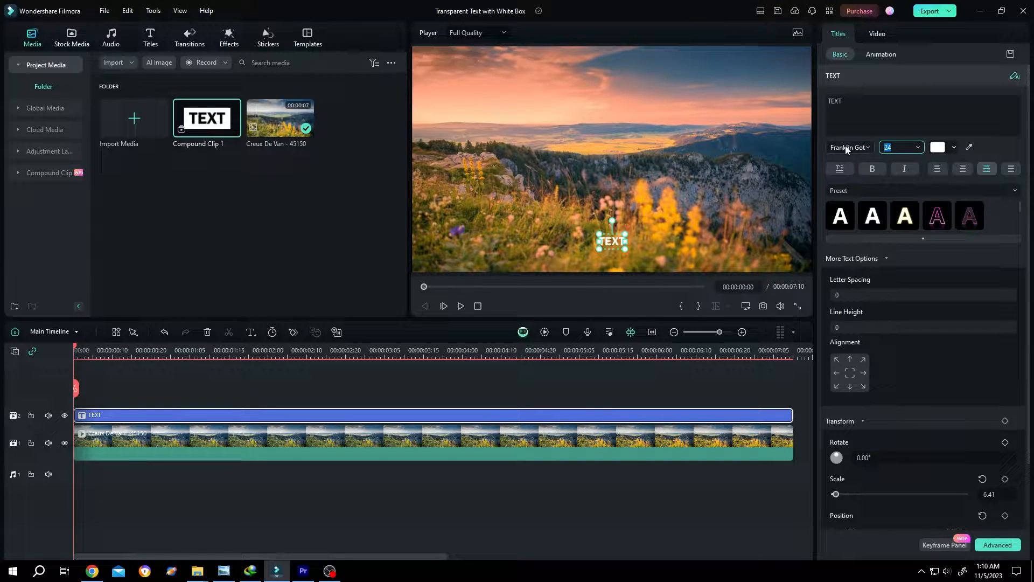
text(200)
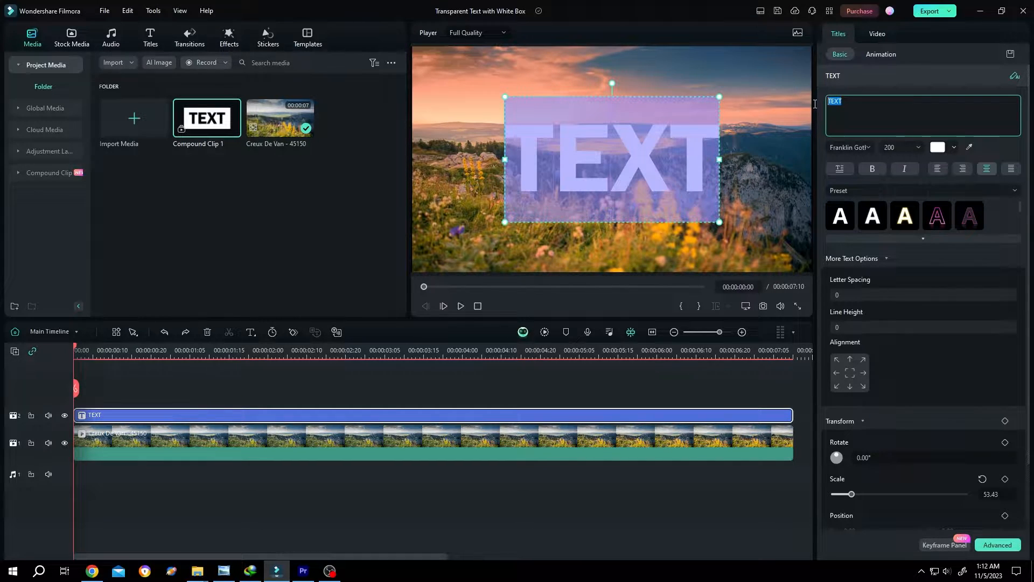
click(938, 147)
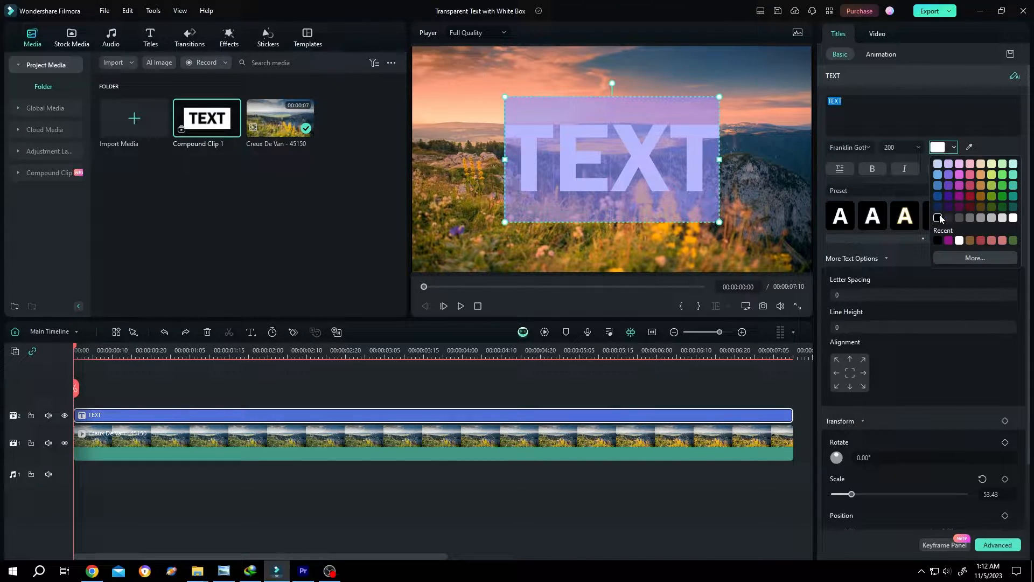
click(936, 219)
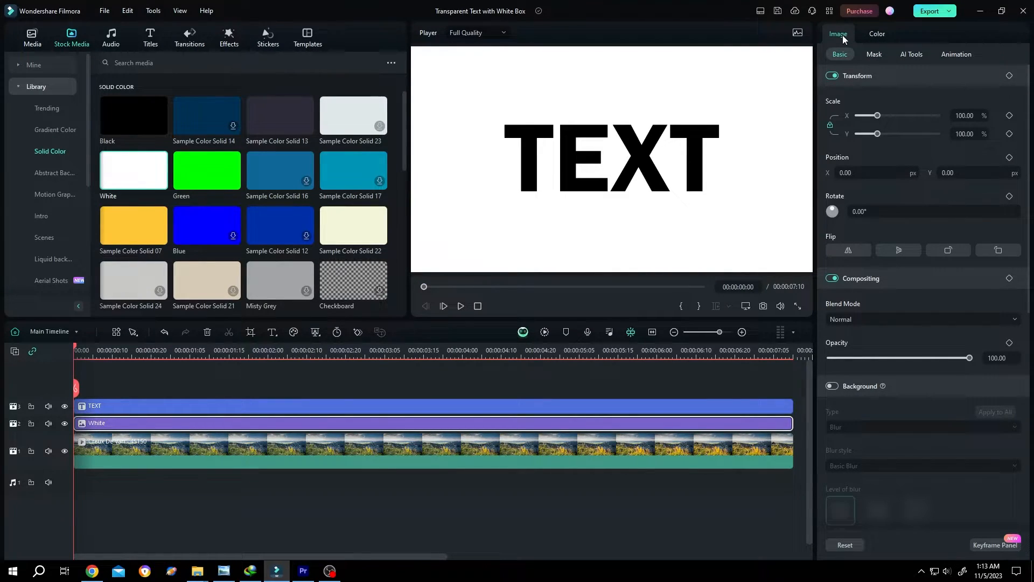
Step: Apply a Rectangle mask to the White clip and widen it around the word TEXT
click(874, 54)
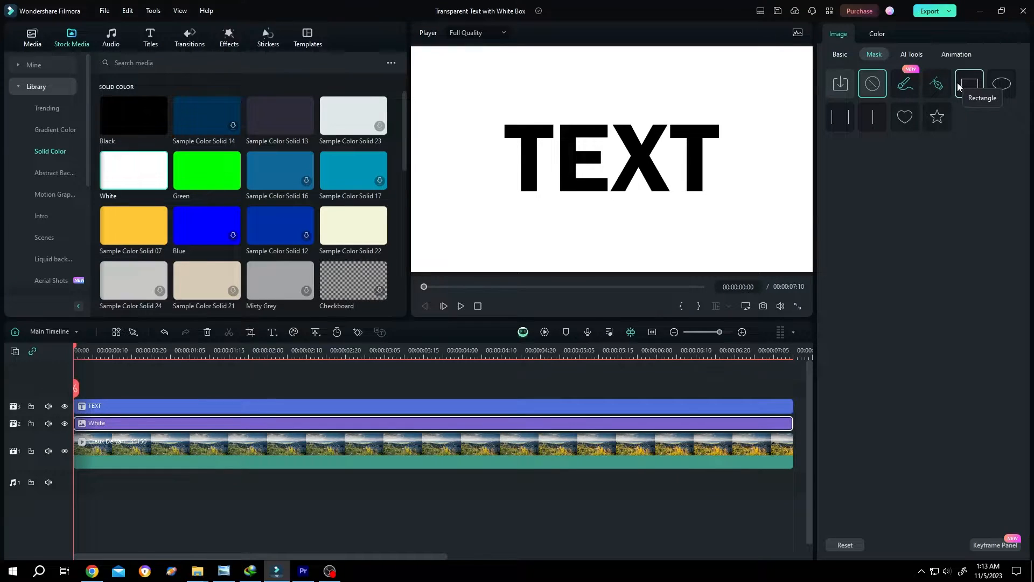
click(969, 84)
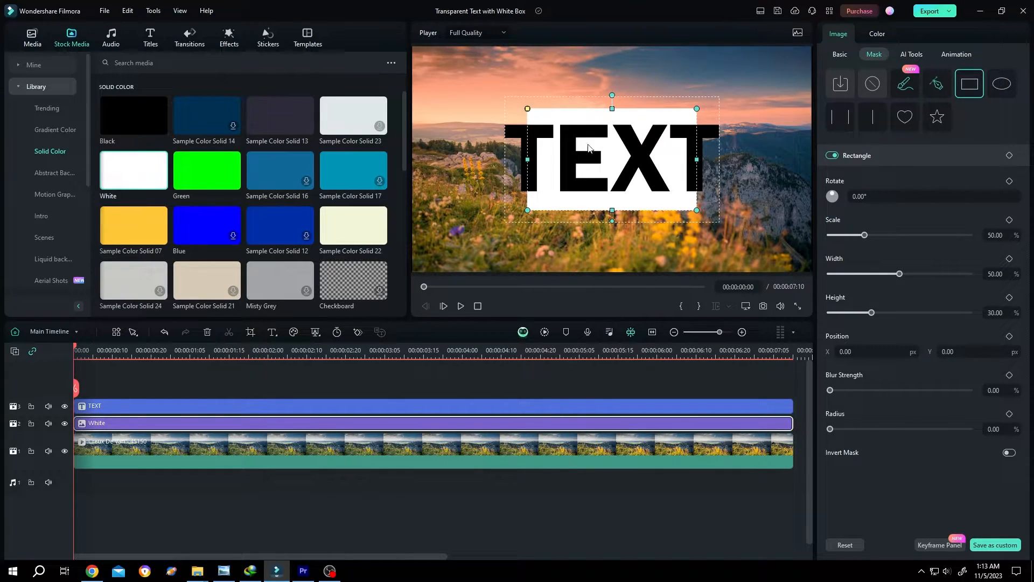
drag(527, 159, 476, 160)
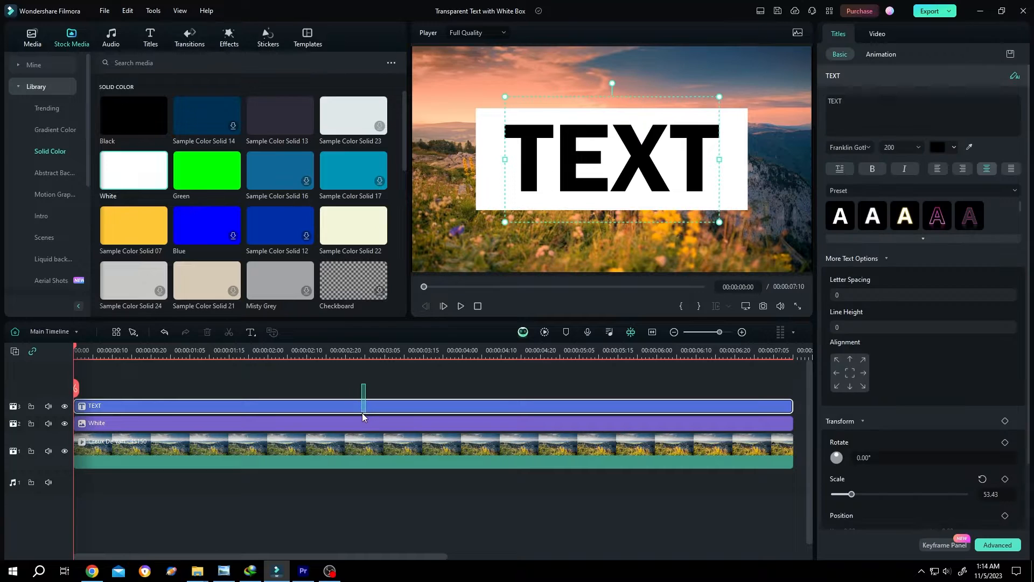
Step: Merge the title and white clip into a compound clip with the default name
right_click(361, 423)
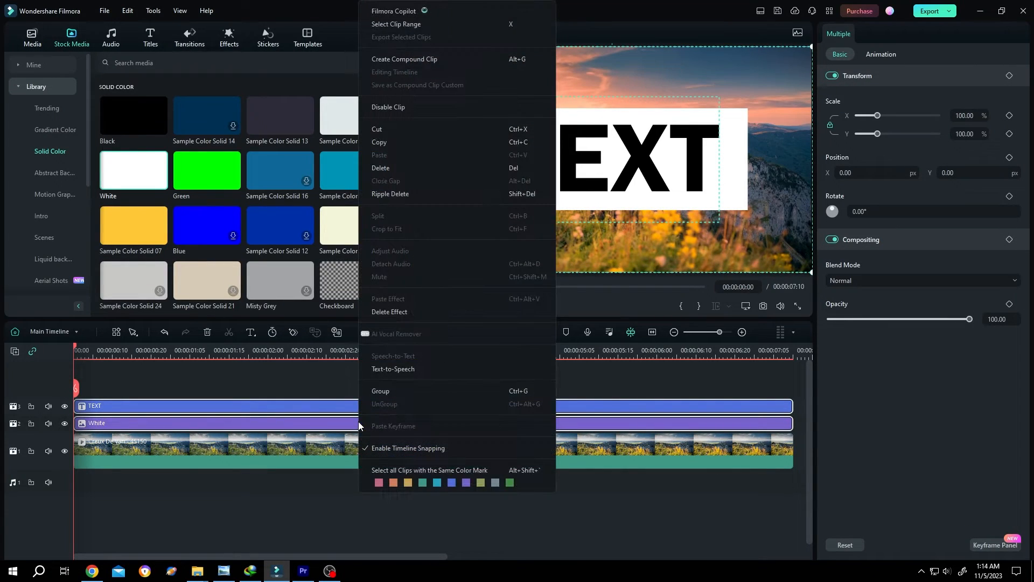
mouse_move(409, 62)
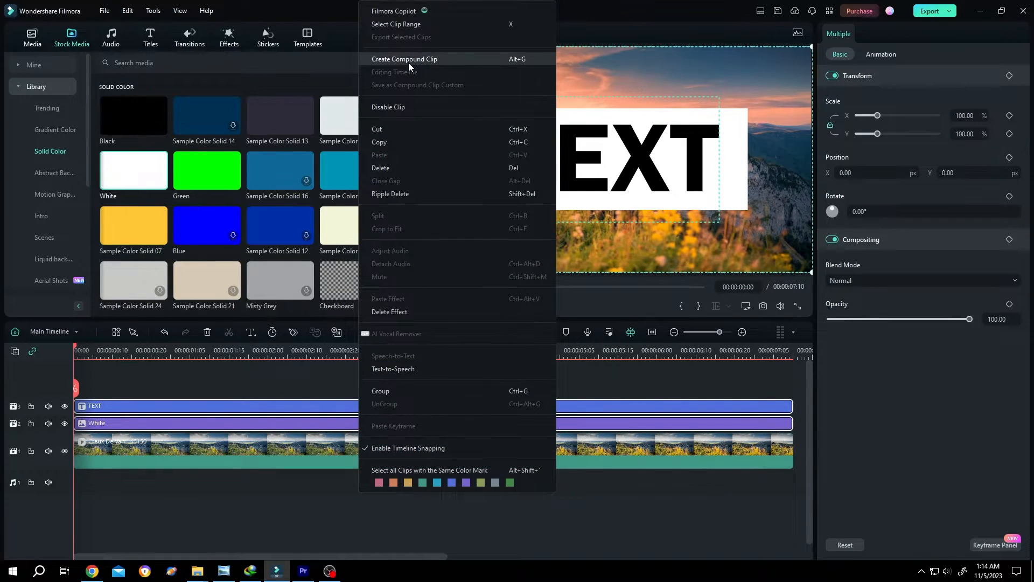
click(405, 59)
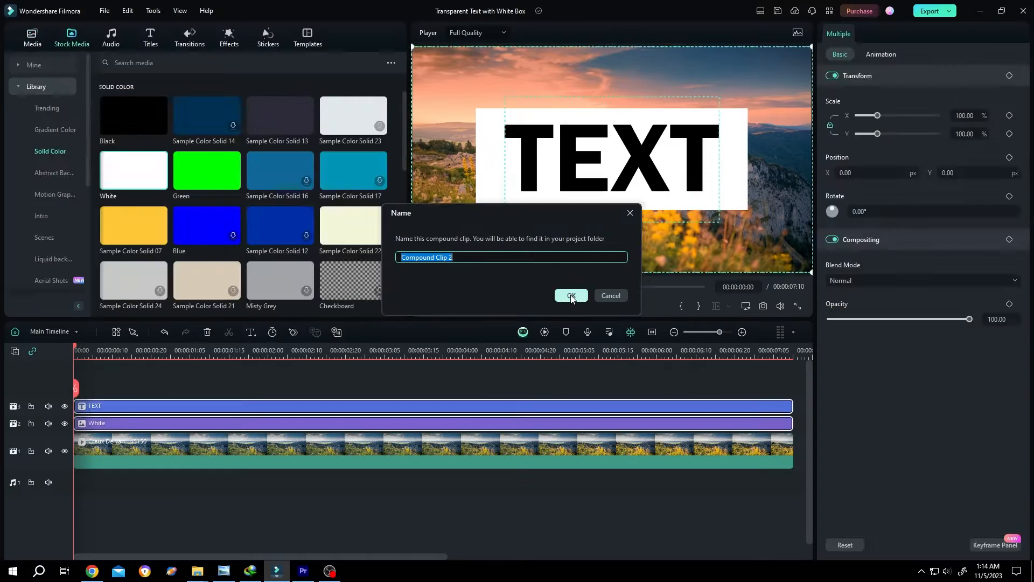
click(570, 294)
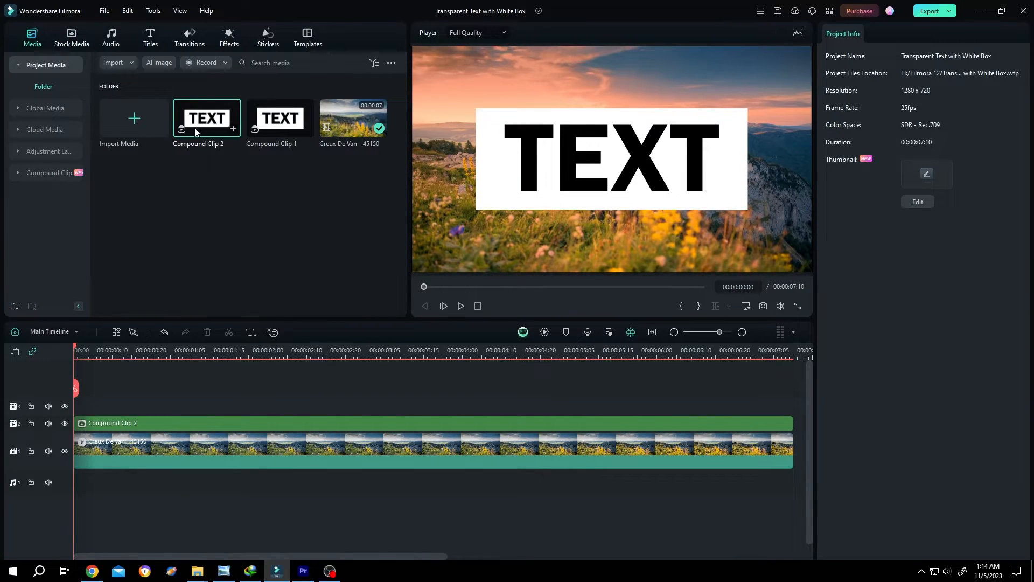
Step: Set Compound Clip 2's blend mode to Lighten
click(435, 423)
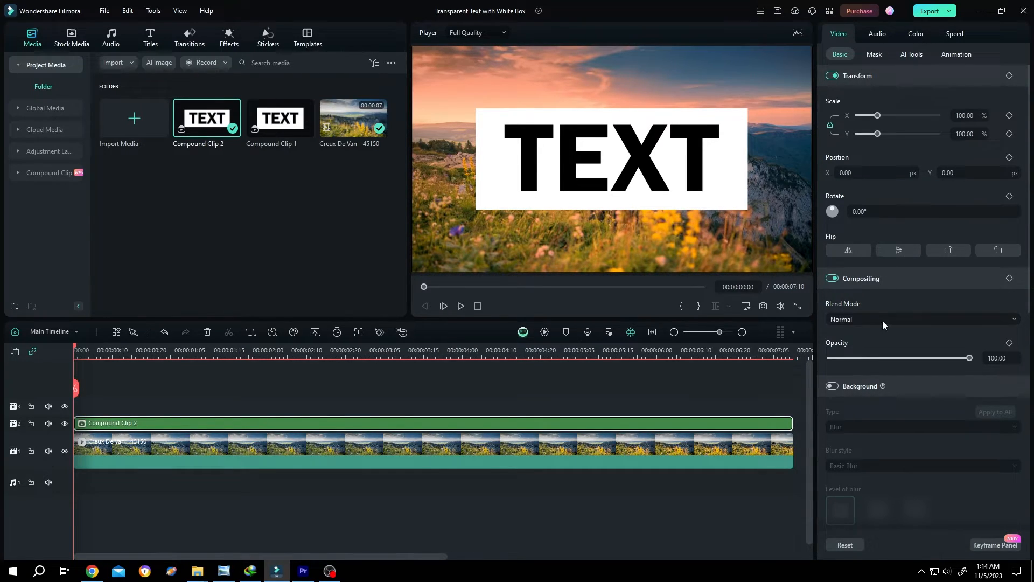
click(921, 320)
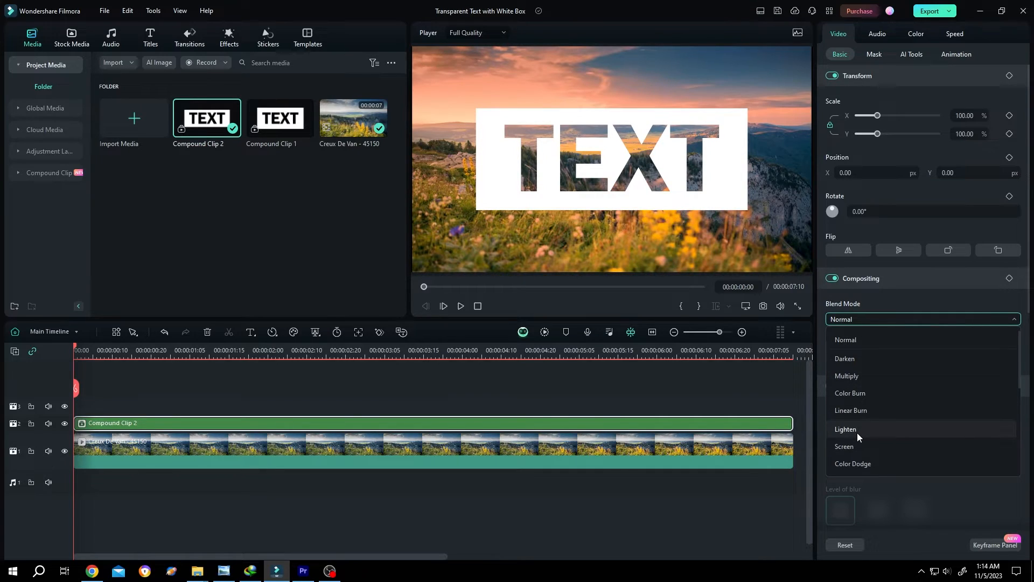
click(845, 429)
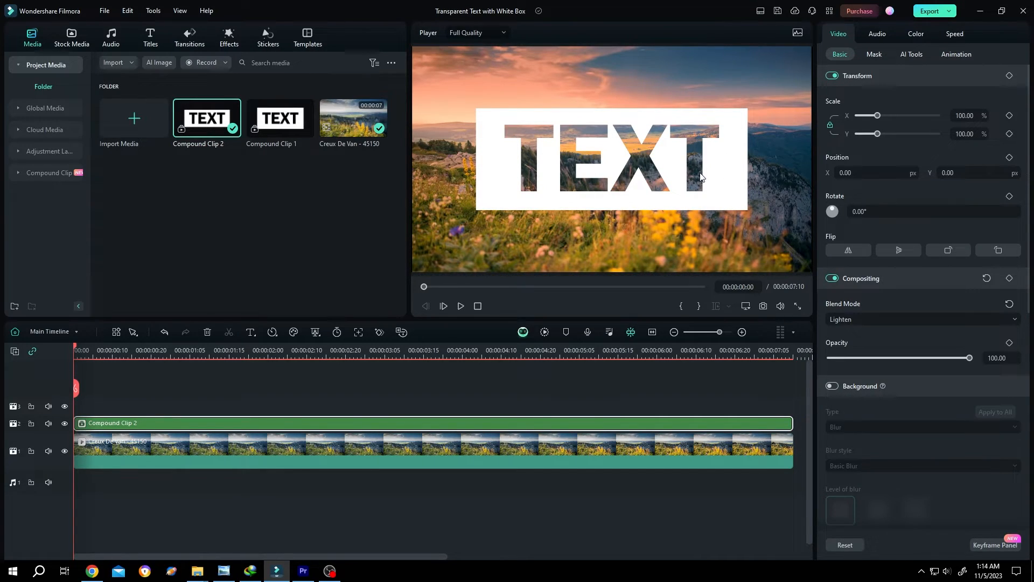
mouse_move(737, 167)
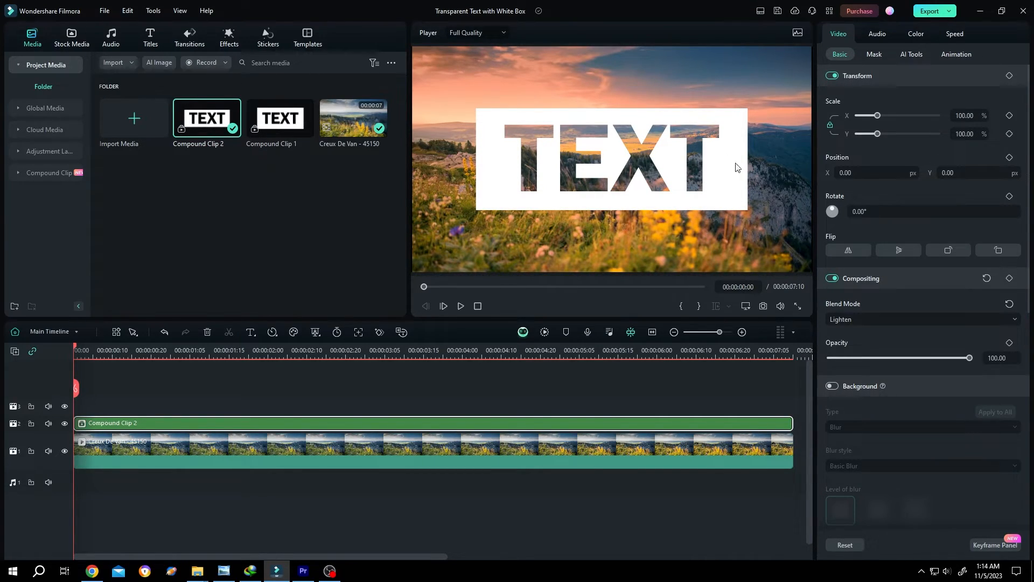
mouse_move(975, 366)
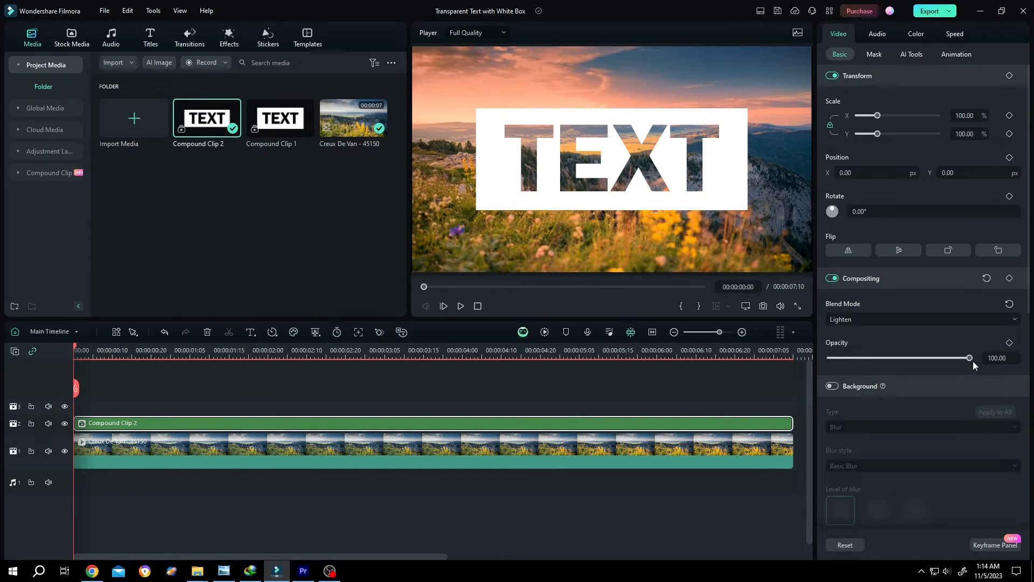
Step: Lower the compound clip's opacity to 80 and play the preview
drag(969, 358, 952, 358)
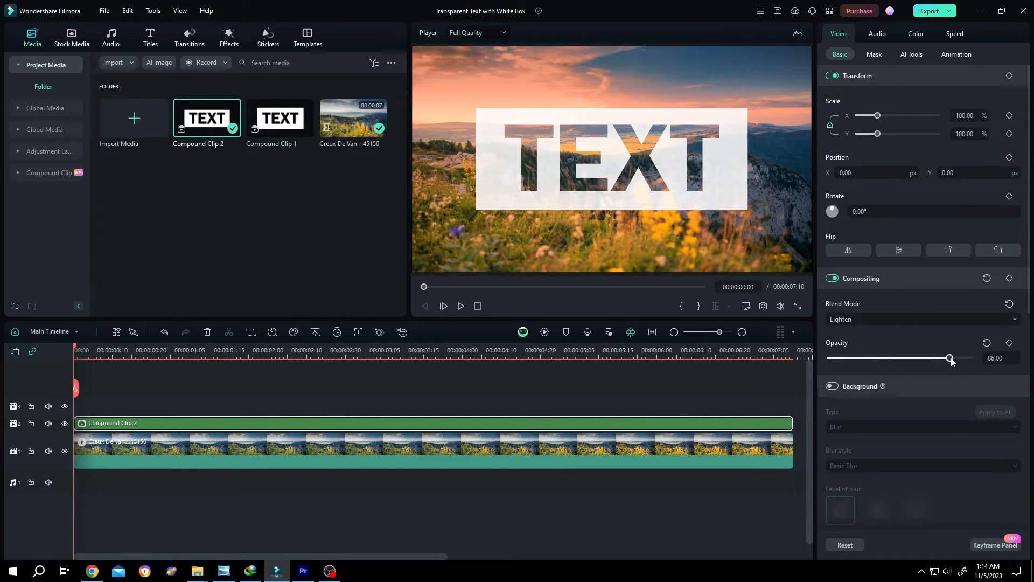
drag(950, 357, 942, 358)
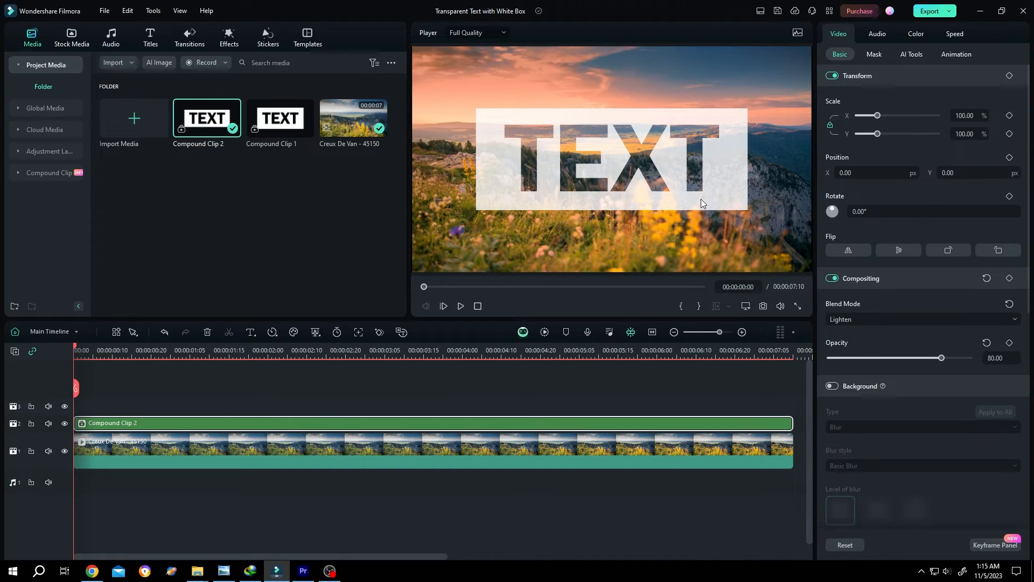
click(461, 305)
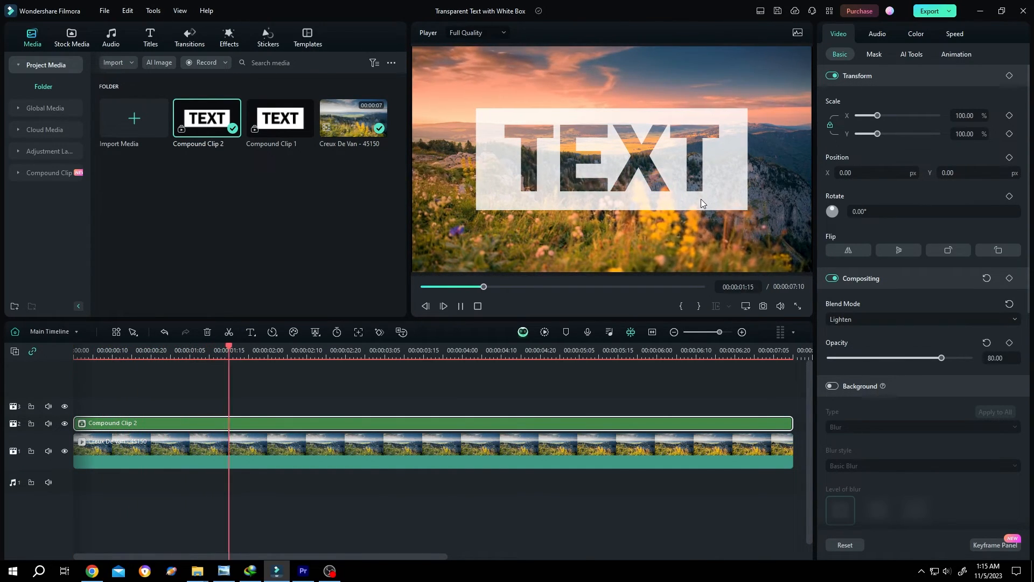